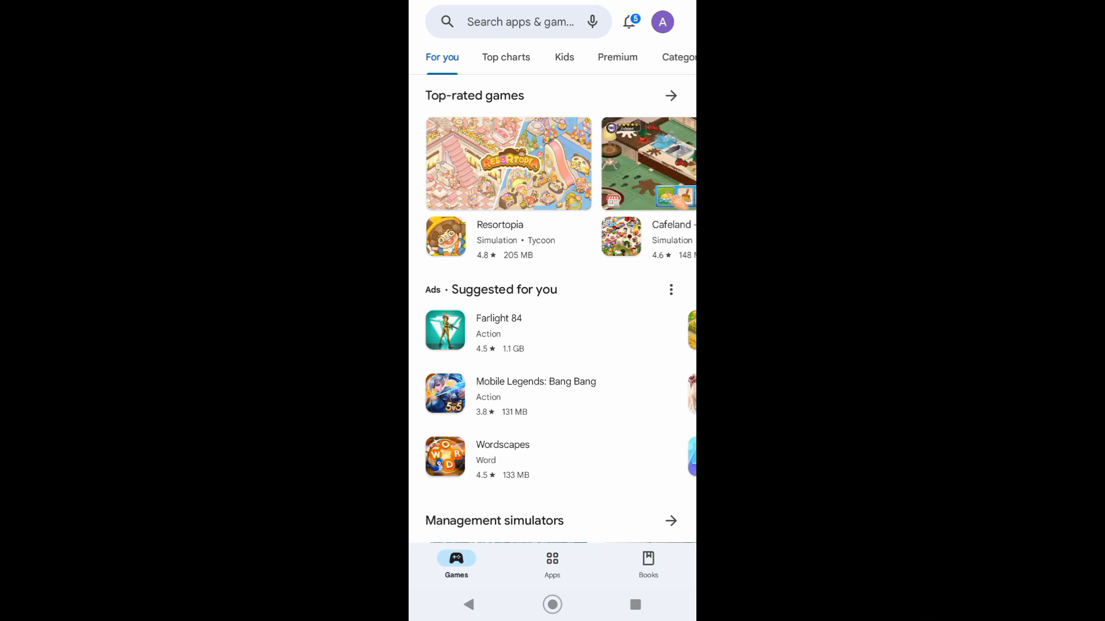
Open Payments & subscriptions from the profile avatar's account menu.
{"action": "left_click", "coordinate": [662, 22]}
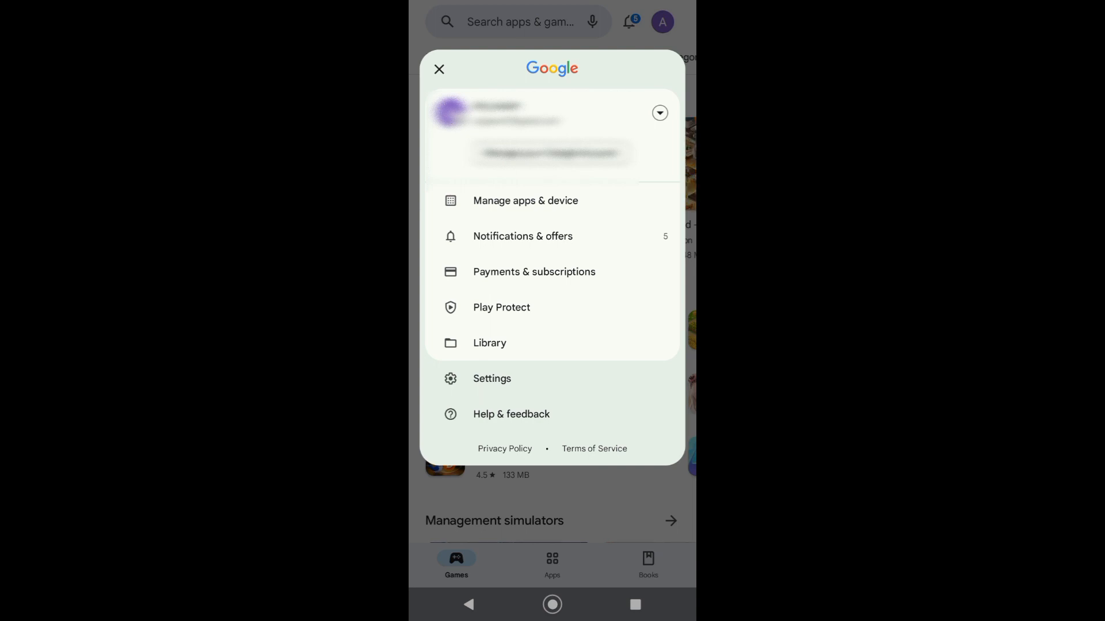
{"action": "left_click", "coordinate": [534, 271]}
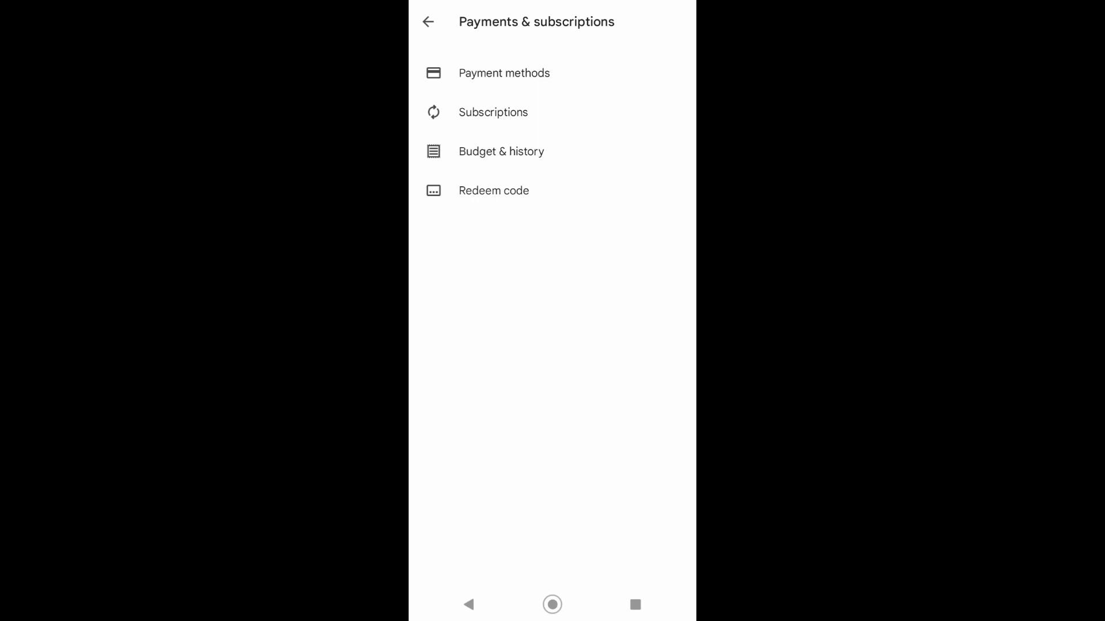
Go back from Payments & subscriptions to the Play Store Games home feed.
{"action": "left_click", "coordinate": [504, 72]}
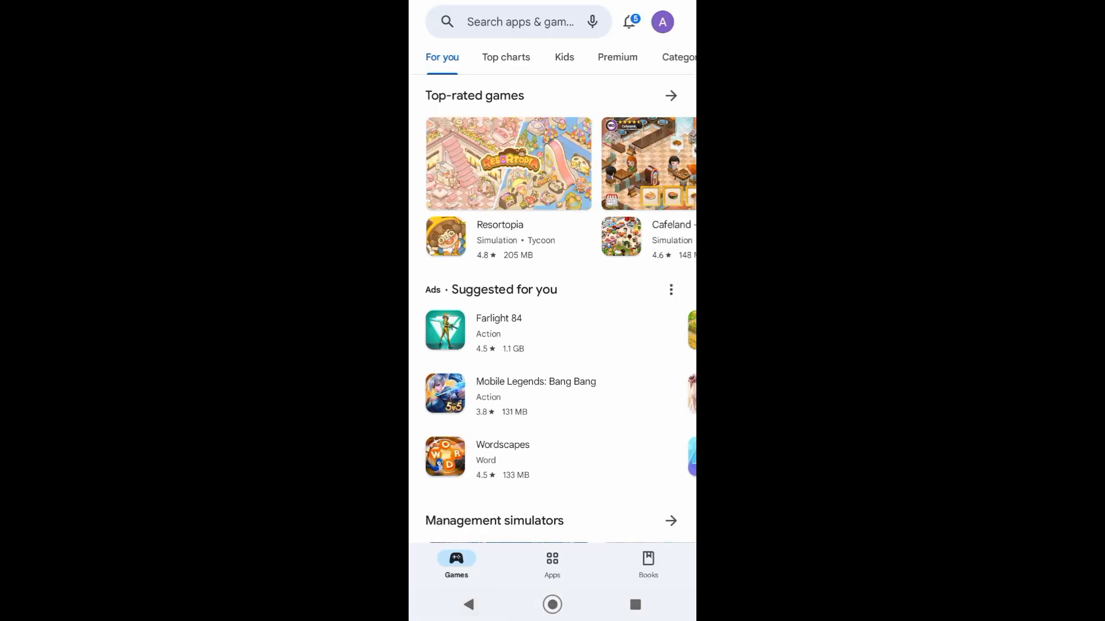
Switch Play Store to another Google account from the avatar's account dropdown.
{"action": "left_click", "coordinate": [661, 22]}
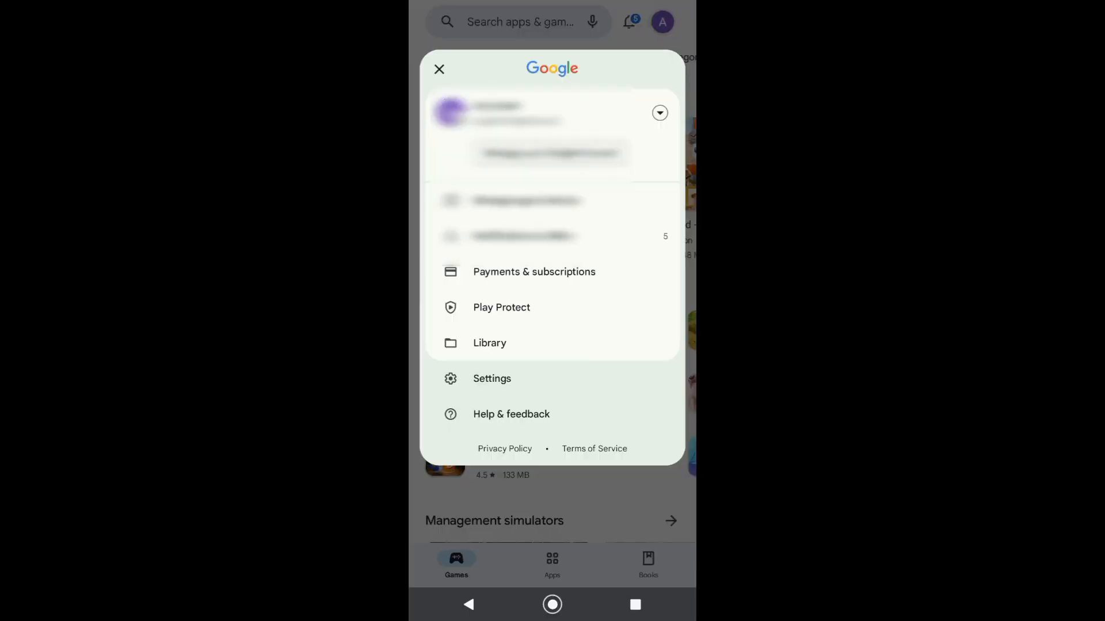
{"action": "left_click", "coordinate": [659, 113]}
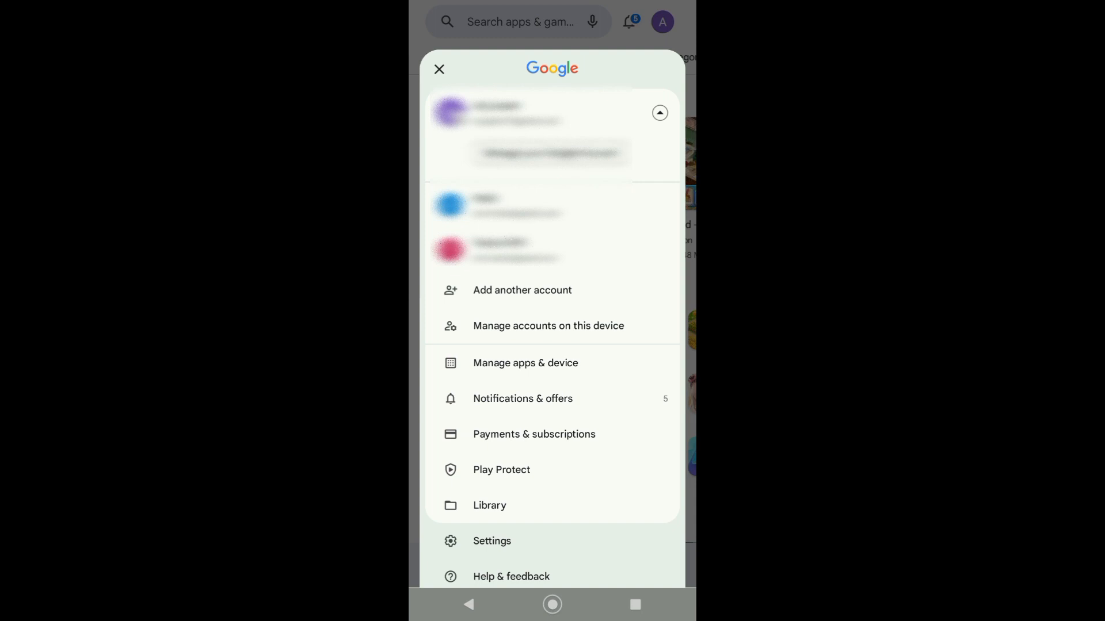
{"action": "left_click", "coordinate": [438, 69]}
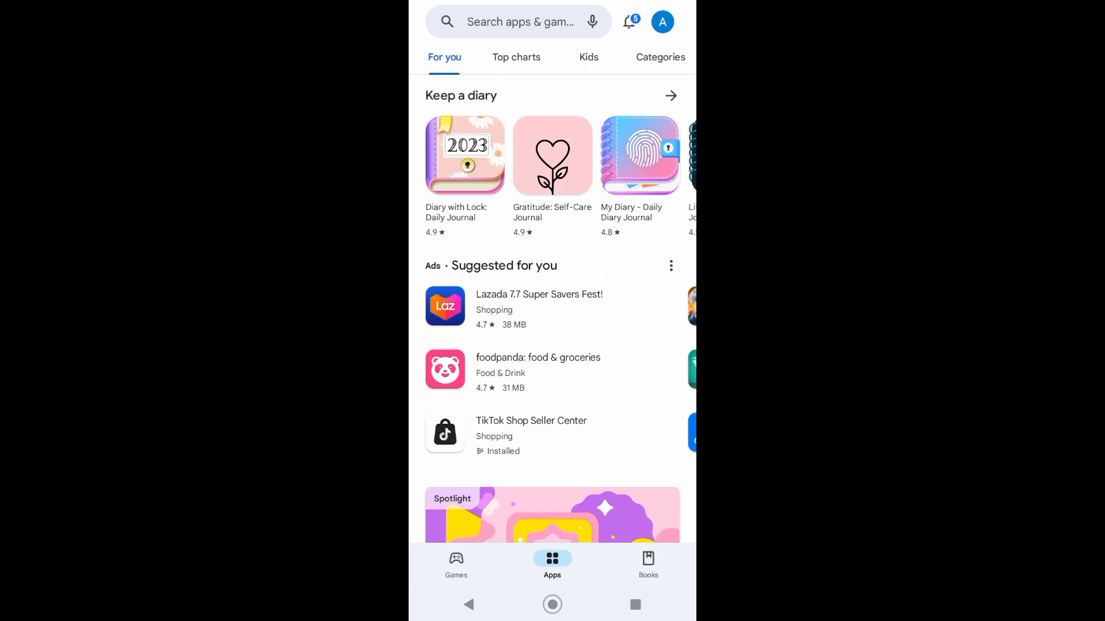
{"action": "left_click", "coordinate": [661, 22]}
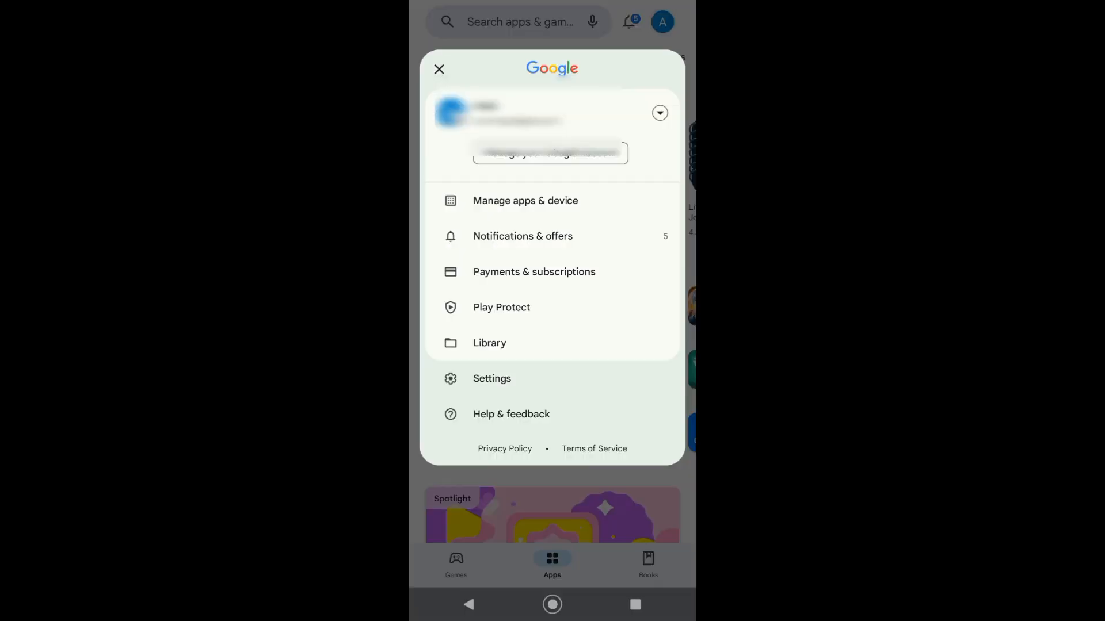
Open the new account's Payment methods page under Payments & subscriptions.
{"action": "left_click", "coordinate": [534, 271]}
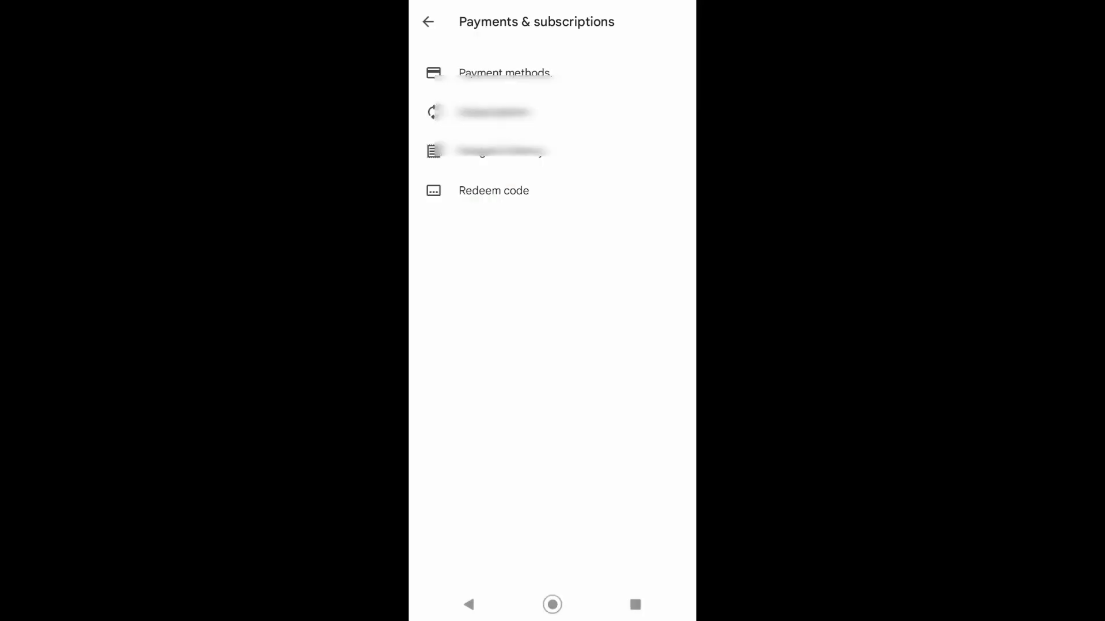
{"action": "left_click", "coordinate": [504, 72]}
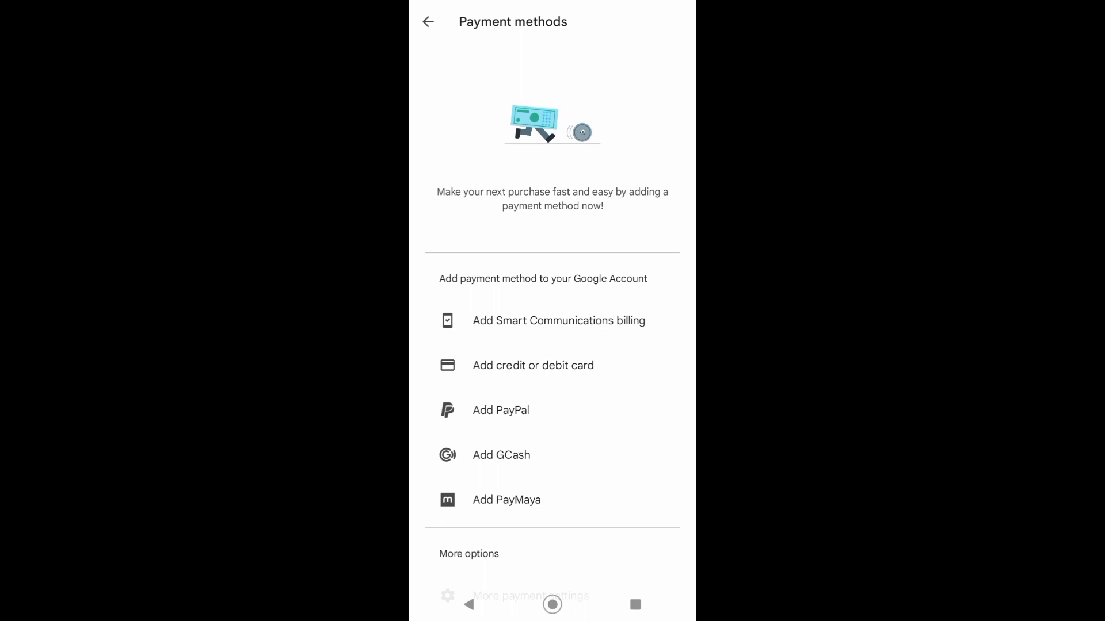